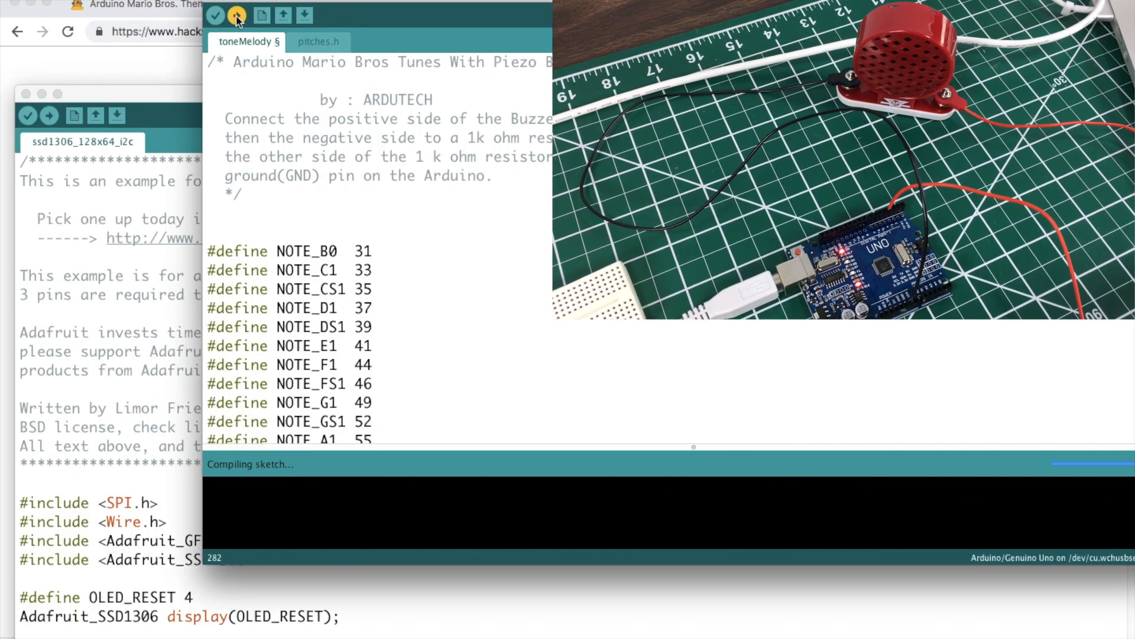
Upload the toneMelody sketch to the Arduino Uno (compiles to 3848 bytes, 11% storage).
left_click(237, 15)
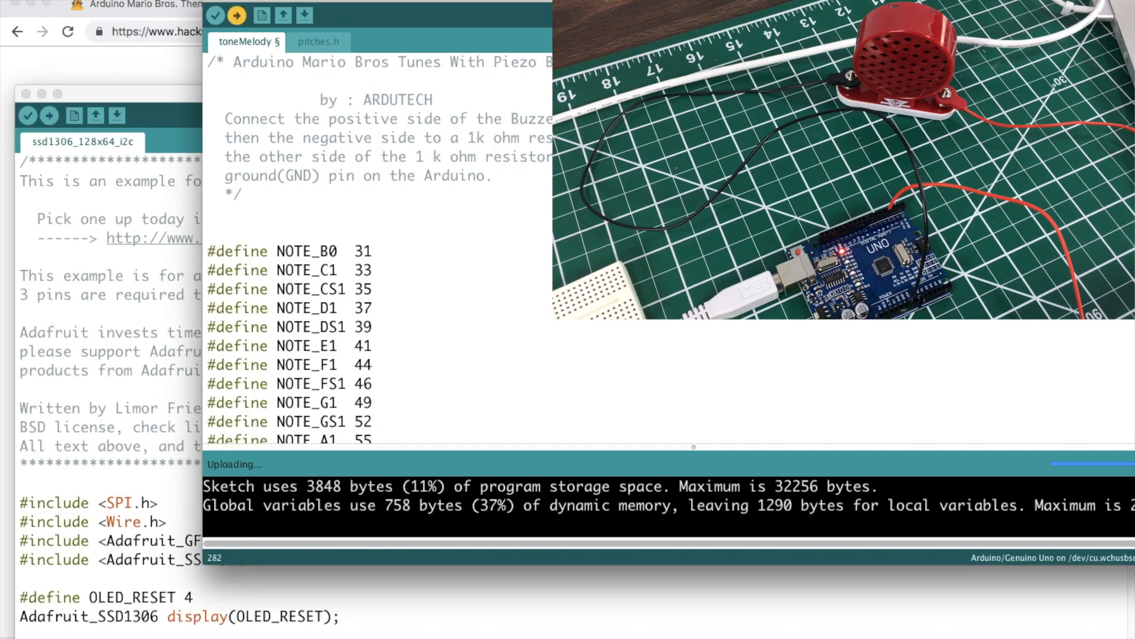